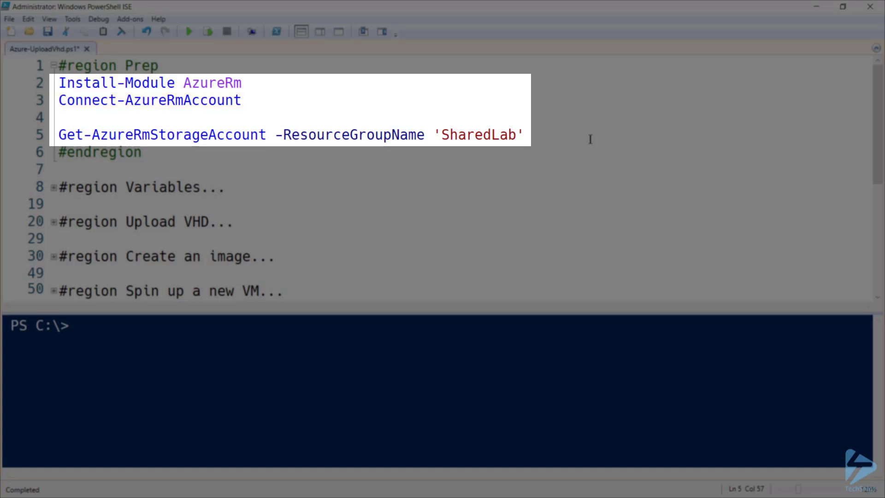
Run Get-AzureRmStorageAccount for SharedLab, listing the techsnipsimages StorageV2 account in eastus.
double_click(159, 135)
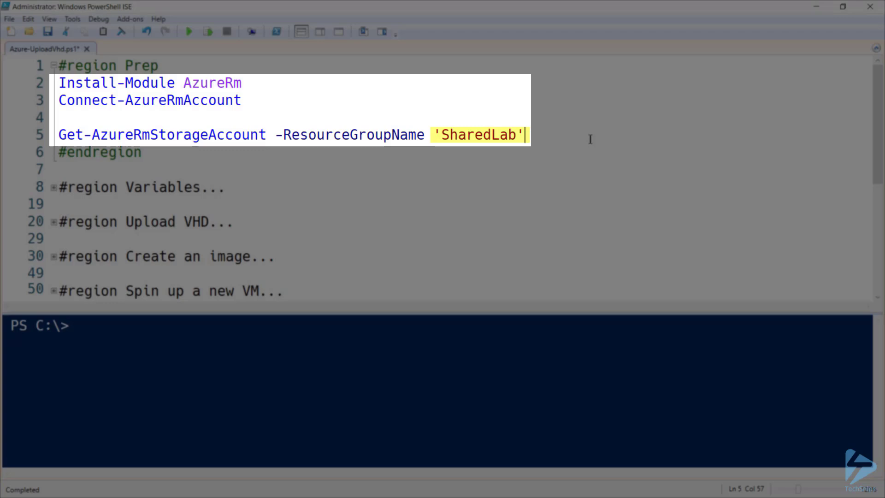
key(F8)
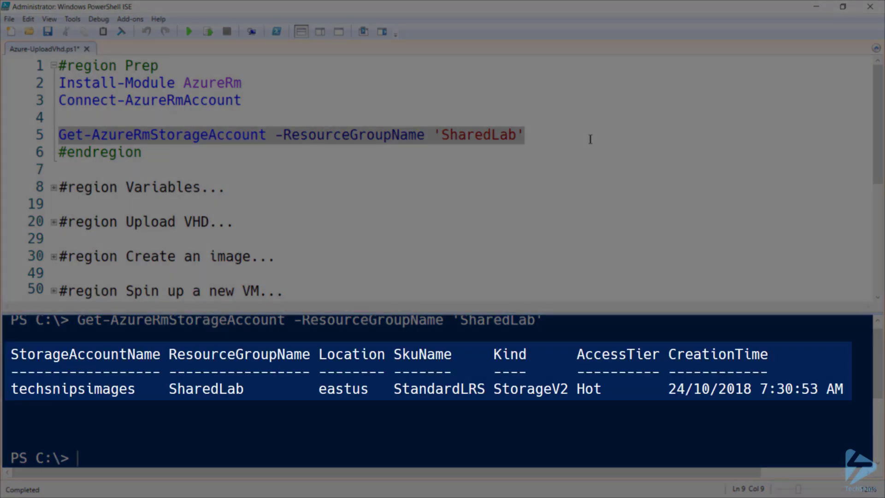
double_click(71, 388)
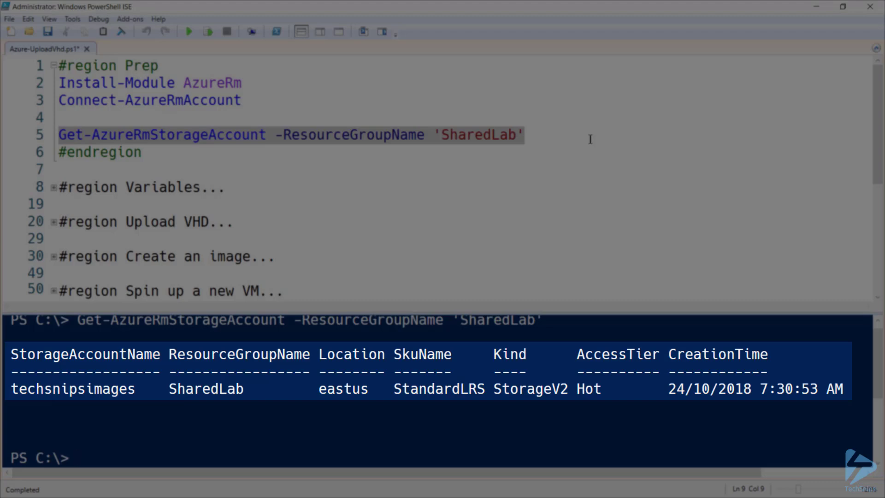
Expand the #region Variables block to show its variable definitions.
double_click(343, 388)
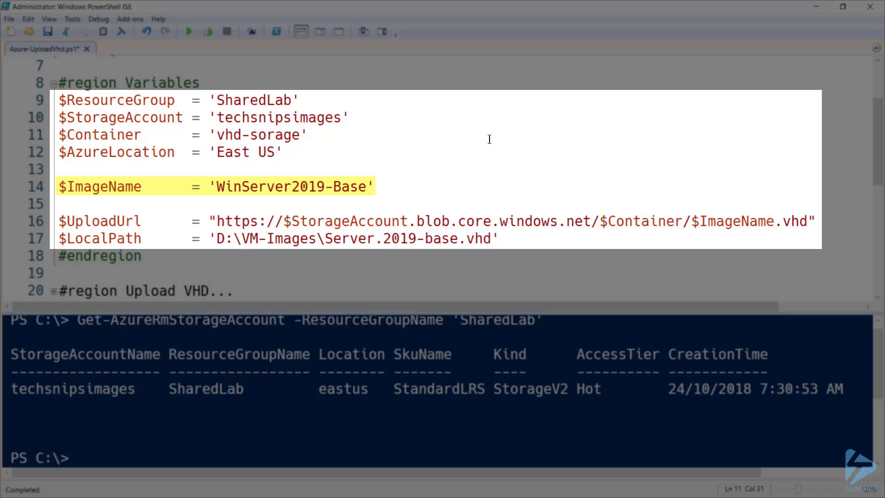
Run lines 9–17 to load the script variables, then collapse the Variables region.
click(310, 135)
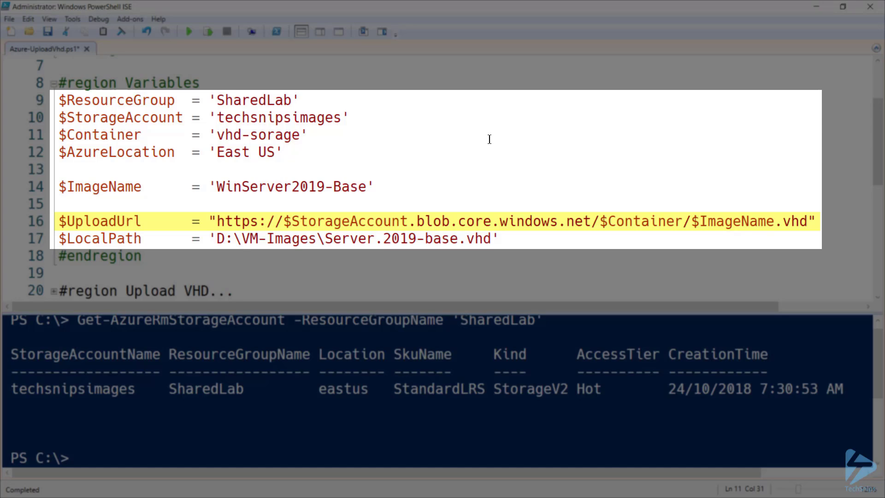
click(308, 134)
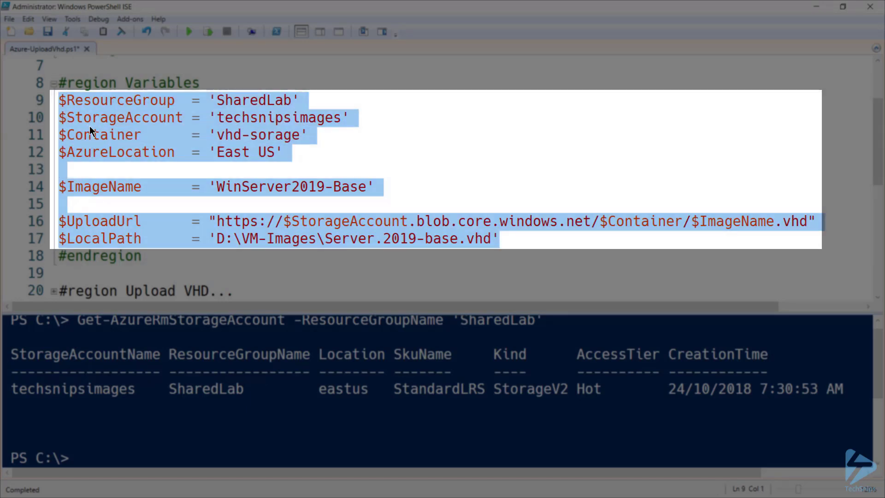
click(55, 83)
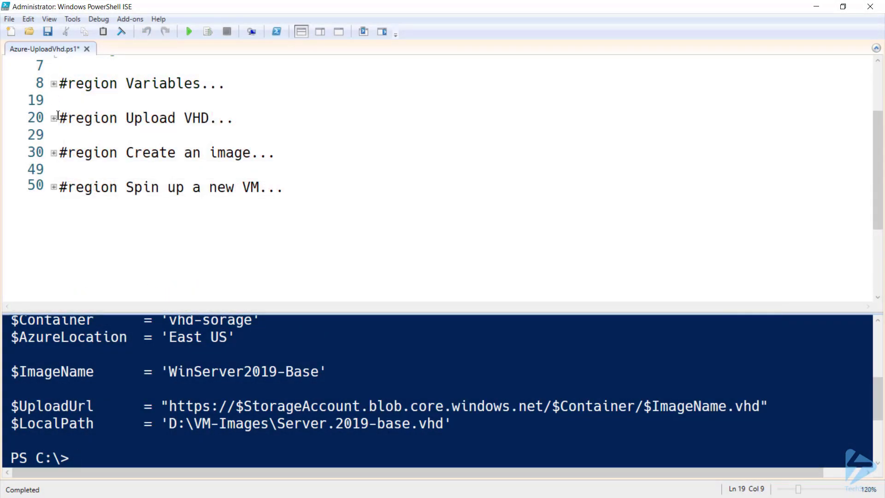
click(53, 118)
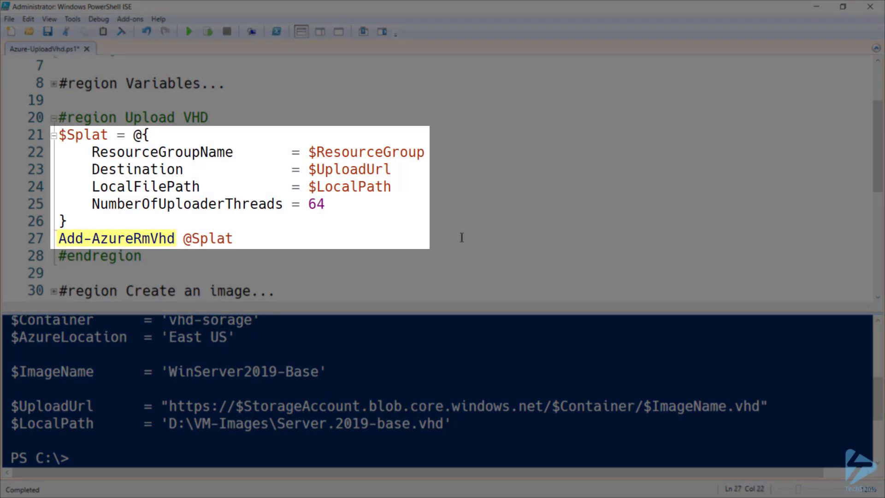
click(234, 237)
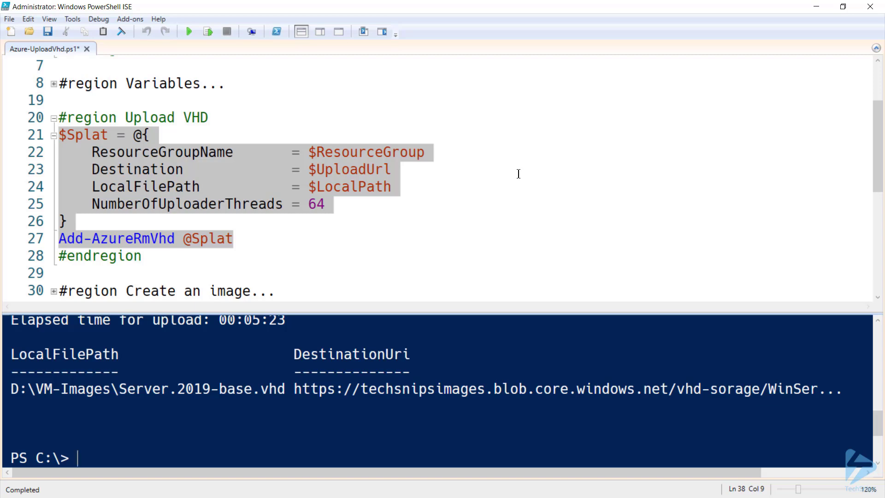
mouse_move(52, 119)
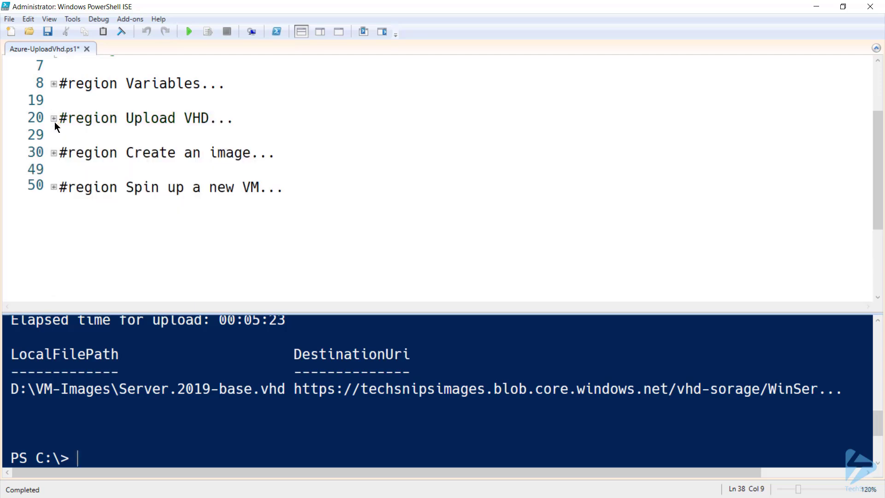
Expand Create an image and select the New-AzureRmImageConfig and Set-AzureRmImageOsDisk lines through 40.
click(53, 152)
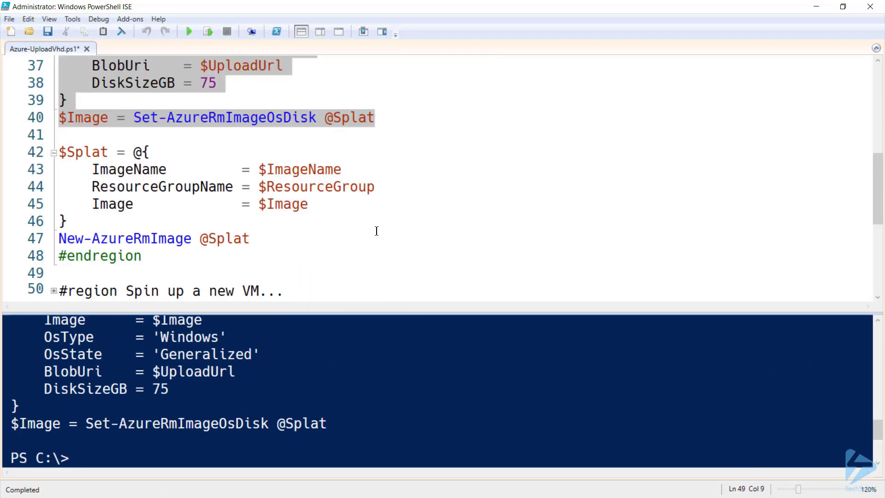
drag(59, 151, 250, 238)
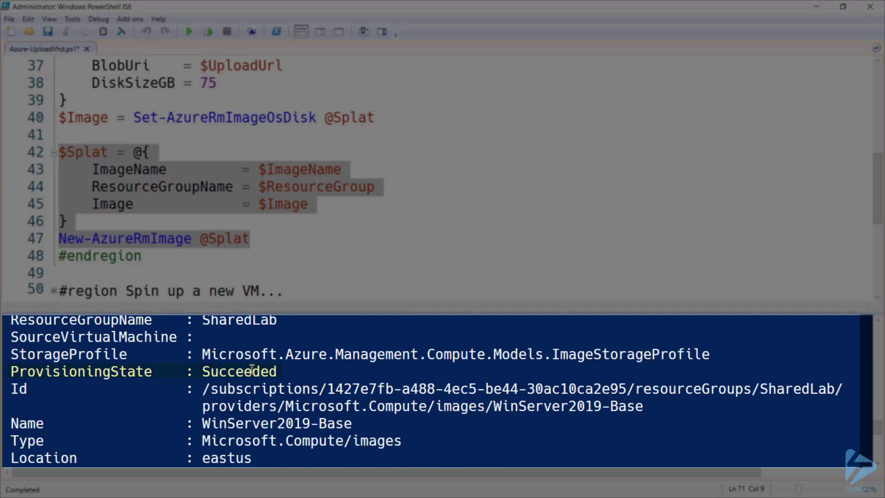
scroll(down, 3)
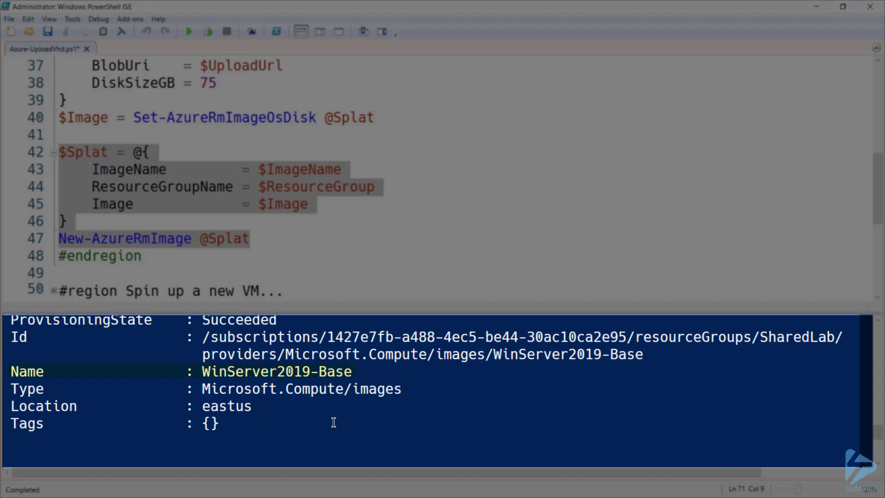
mouse_move(317, 444)
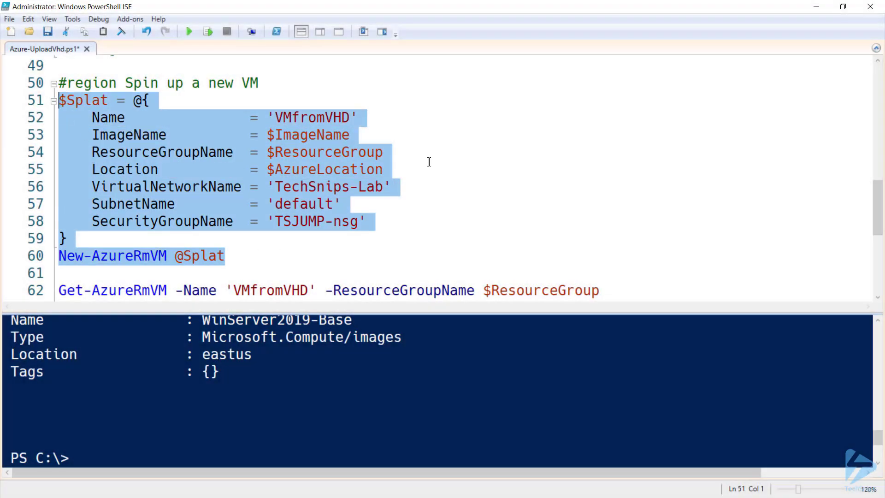
Run New-AzureRmVM for VMfromVHD and start entering its admin credentials.
click(208, 31)
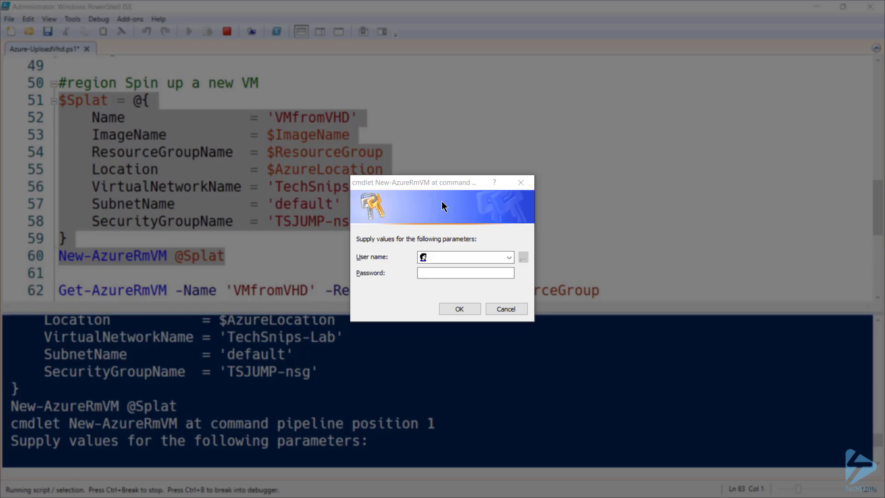
click(463, 256)
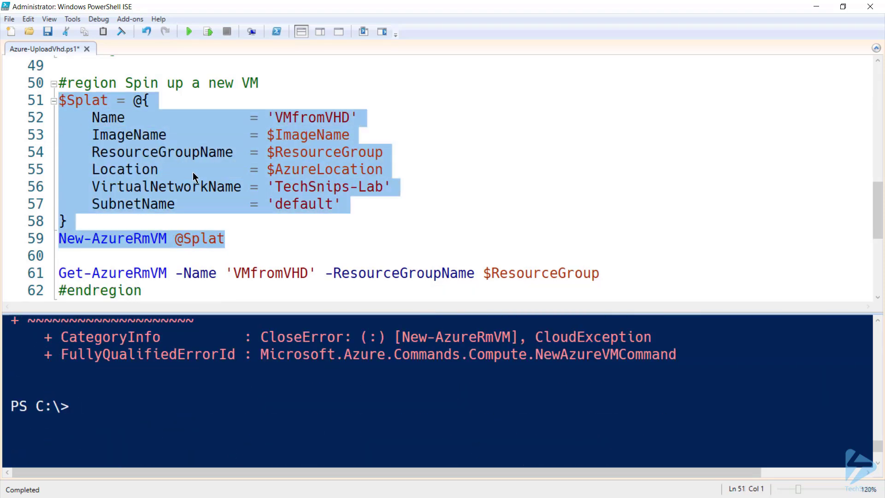
Retry New-AzureRmVM, then select 'TechSnips-Lab' on line 56 to replace with General-vnet.
click(208, 31)
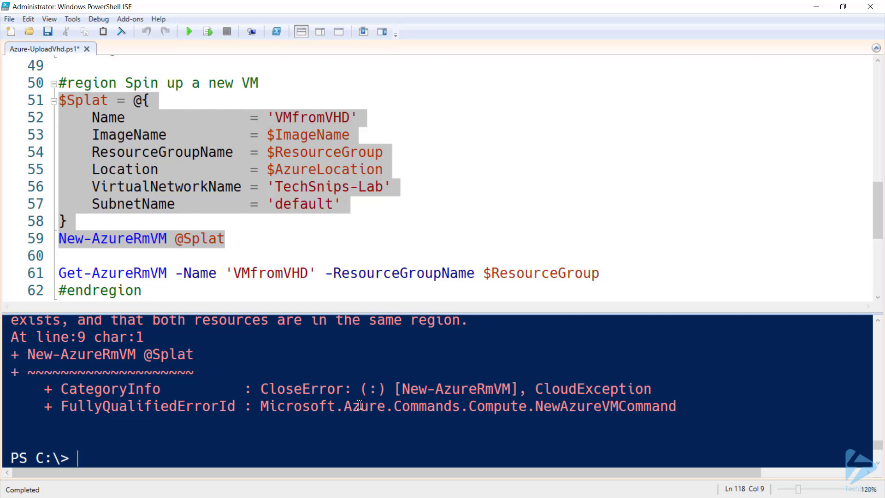
mouse_move(302, 210)
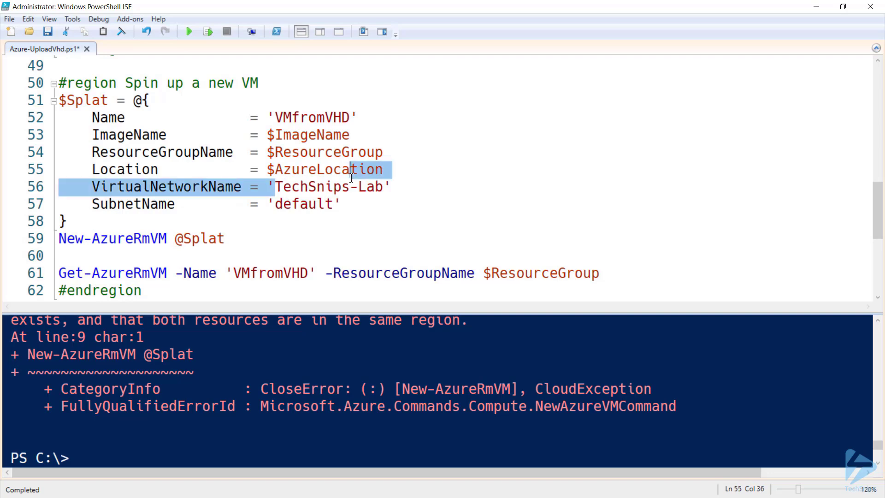
double_click(328, 187)
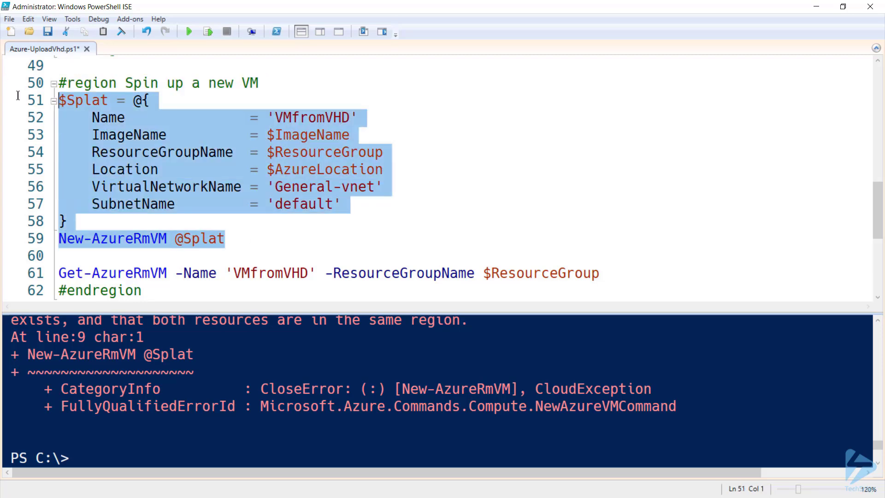
Run New-AzureRmVM again and confirm the administrator credentials so VMfromVHD provisions successfully.
click(188, 32)
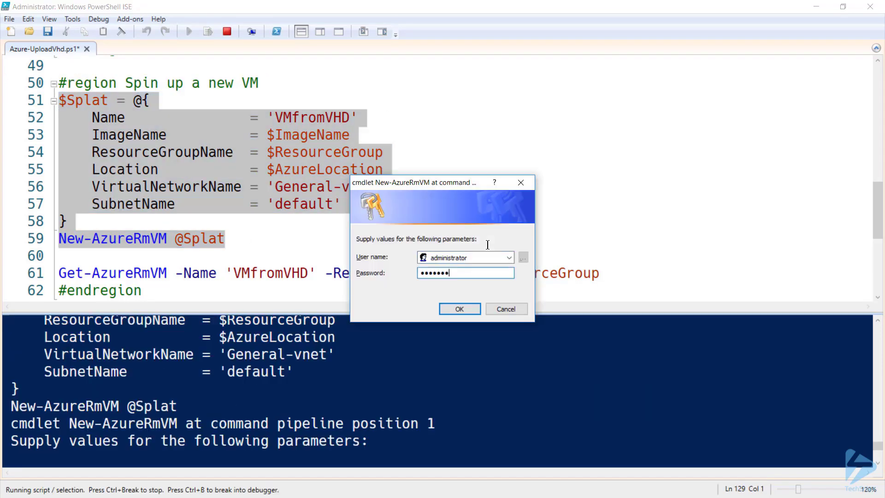
click(459, 309)
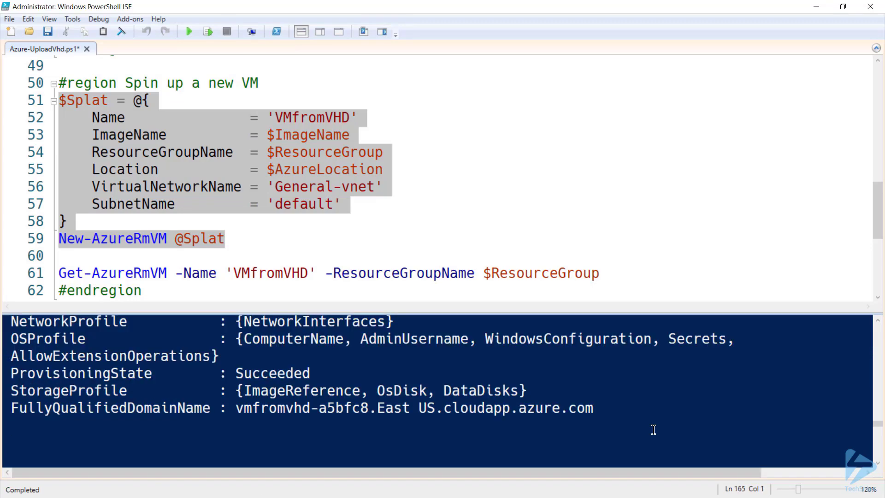
mouse_move(651, 428)
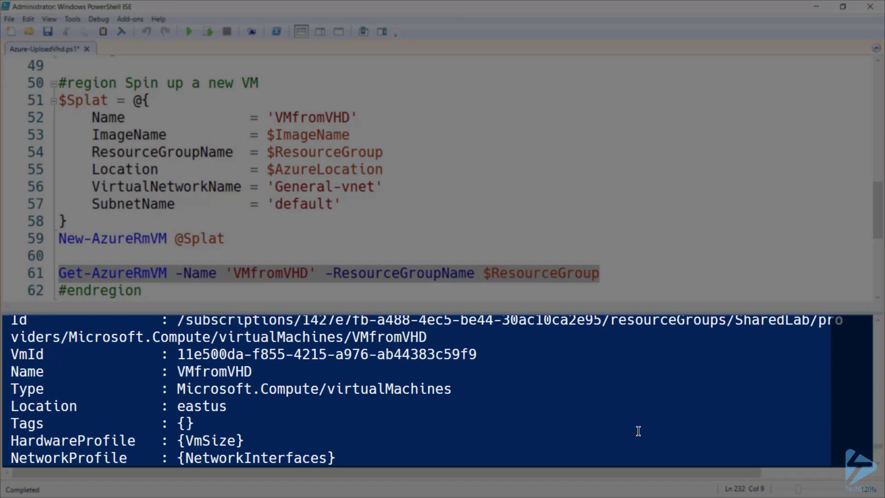
Scroll through the Get-AzureRmVM output showing VMfromVHD with ProvisioningState Succeeded.
scroll(down, 3)
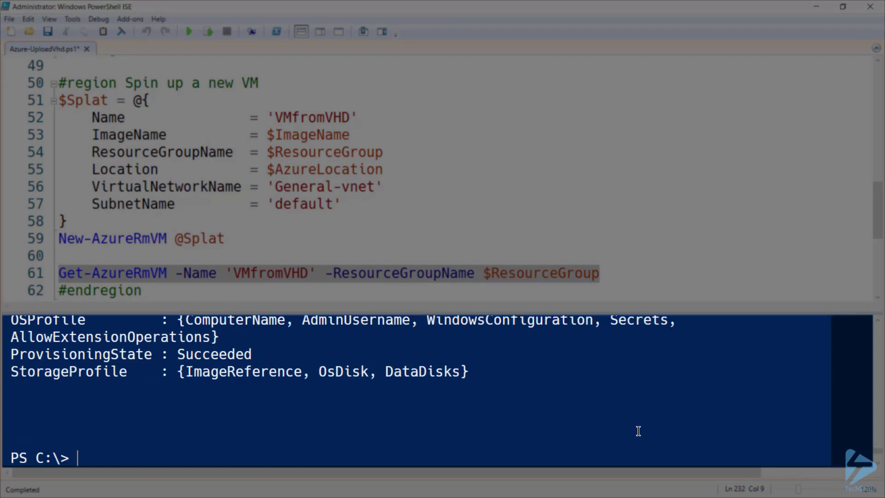